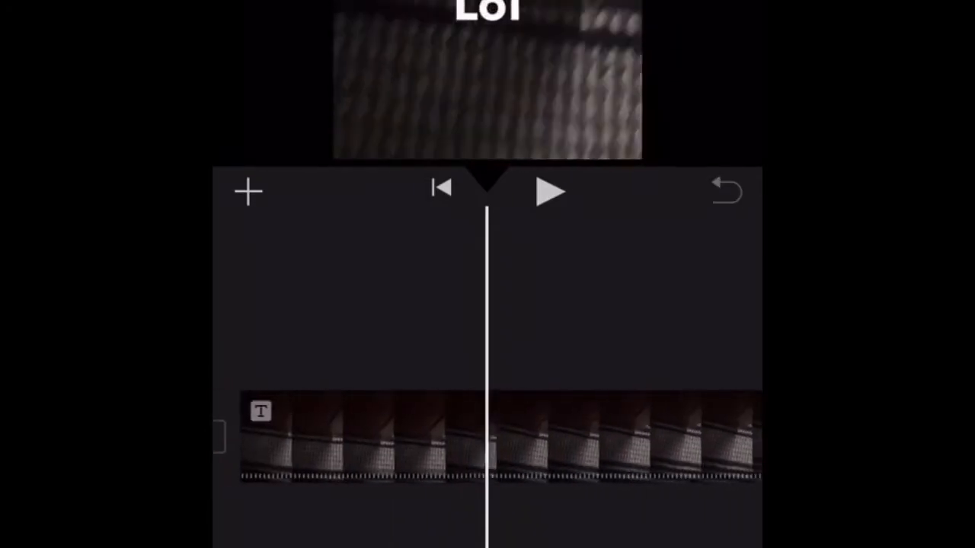
- Detach the clip's audio into its own track and preview the result briefly
left_click(487, 454)
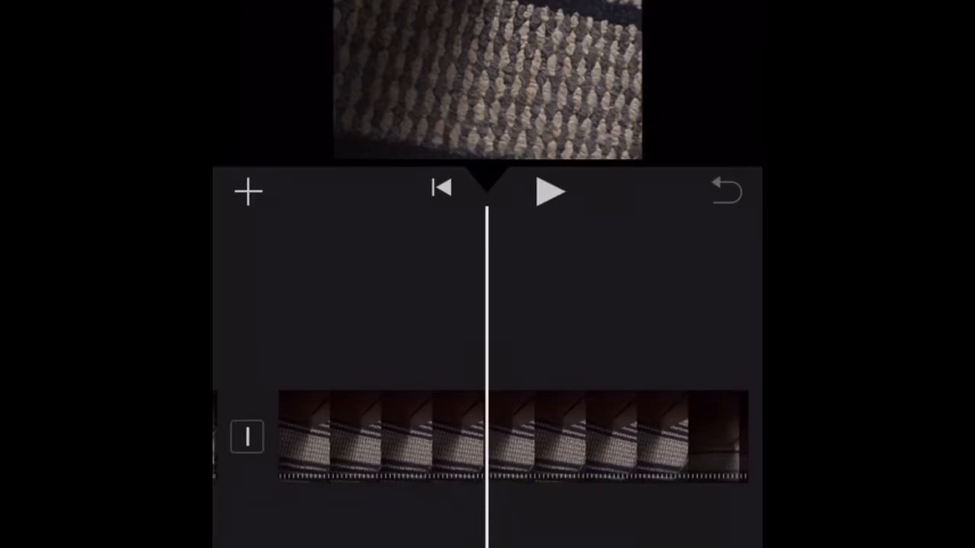
left_click(495, 449)
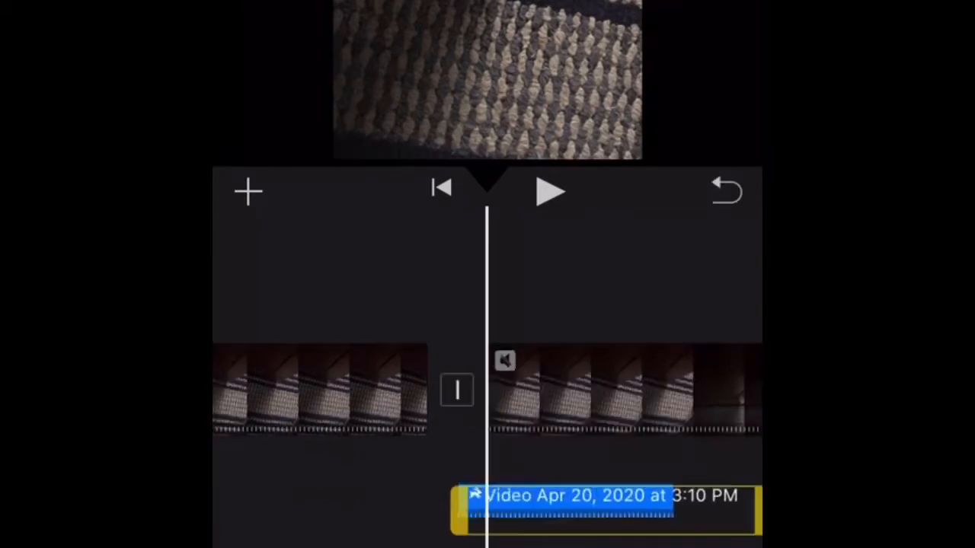
left_click(551, 192)
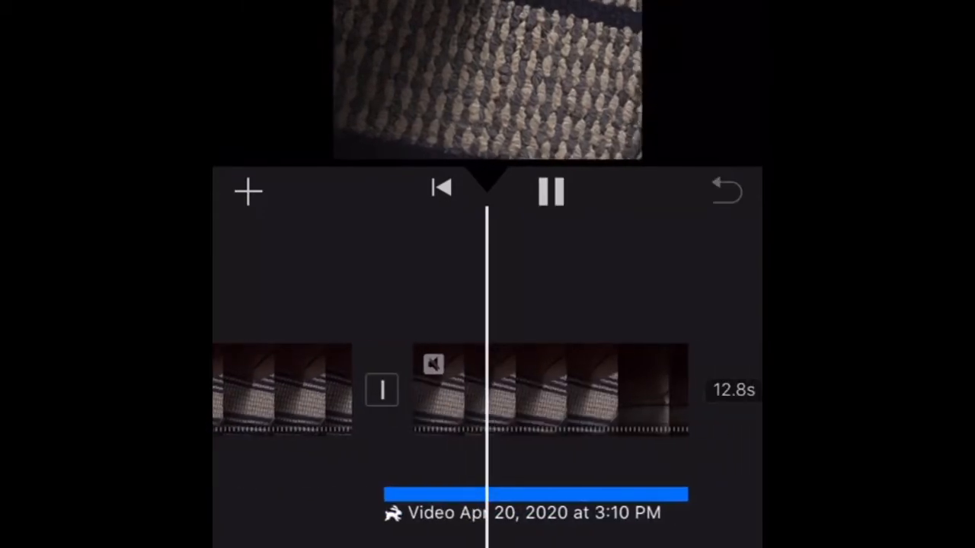
left_click(551, 192)
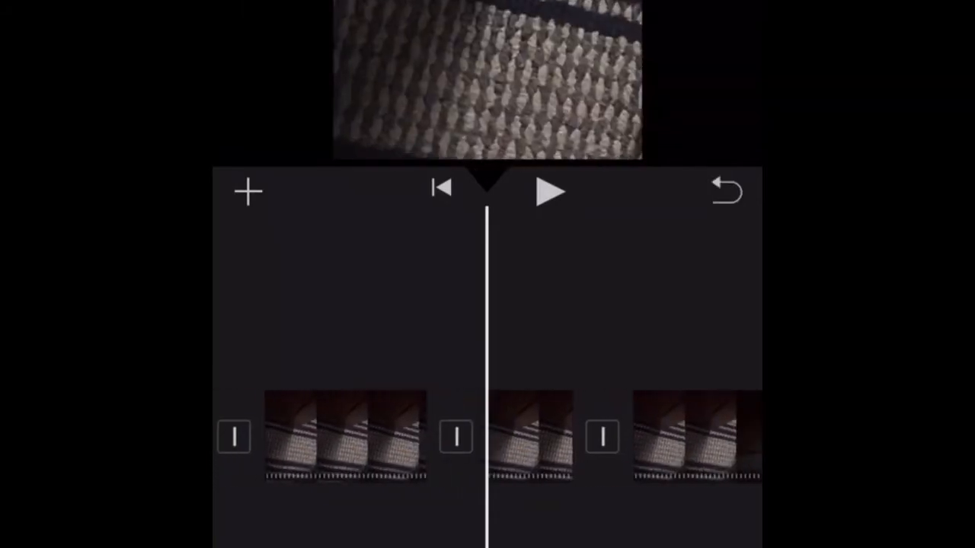
- Play the 15.8-second clip in the timeline and stop playback
left_click(549, 192)
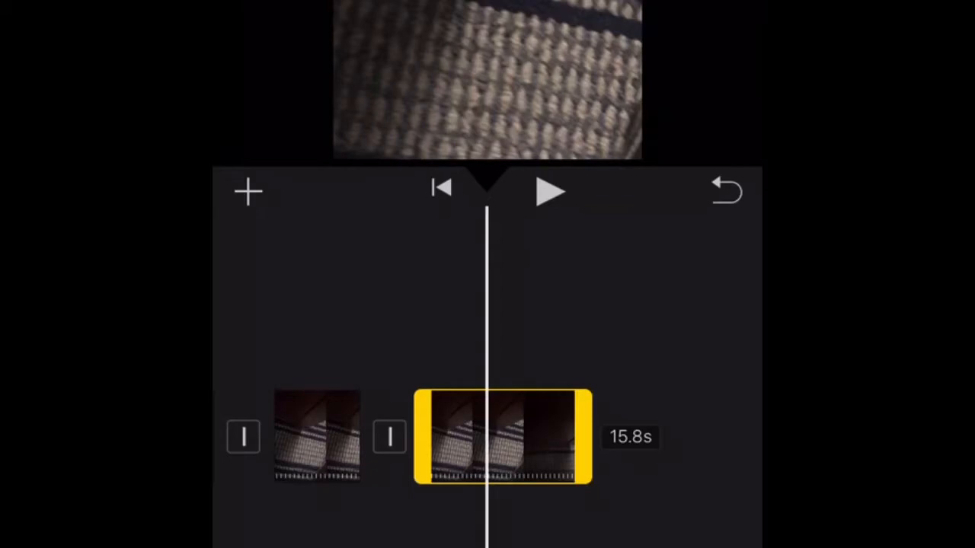
left_click(550, 191)
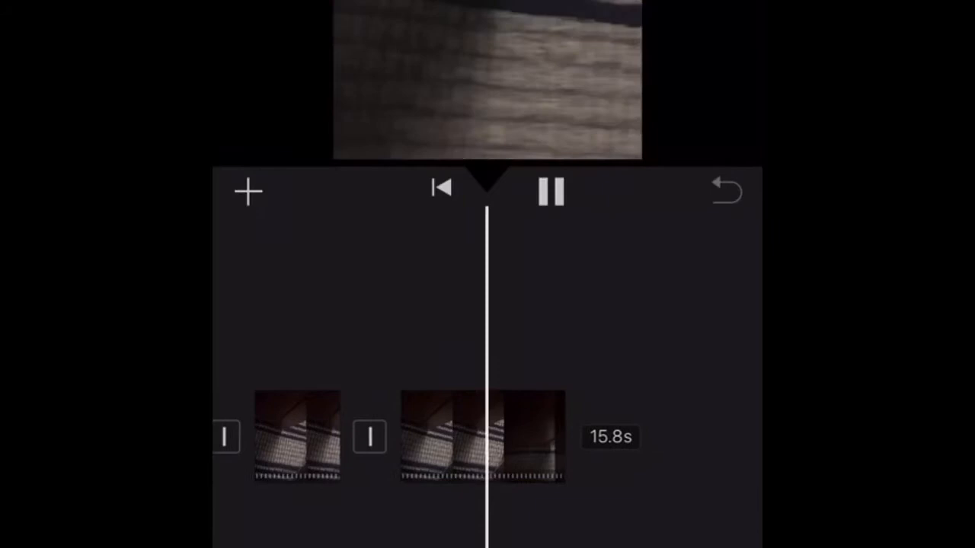
left_click(488, 445)
type("LOL")
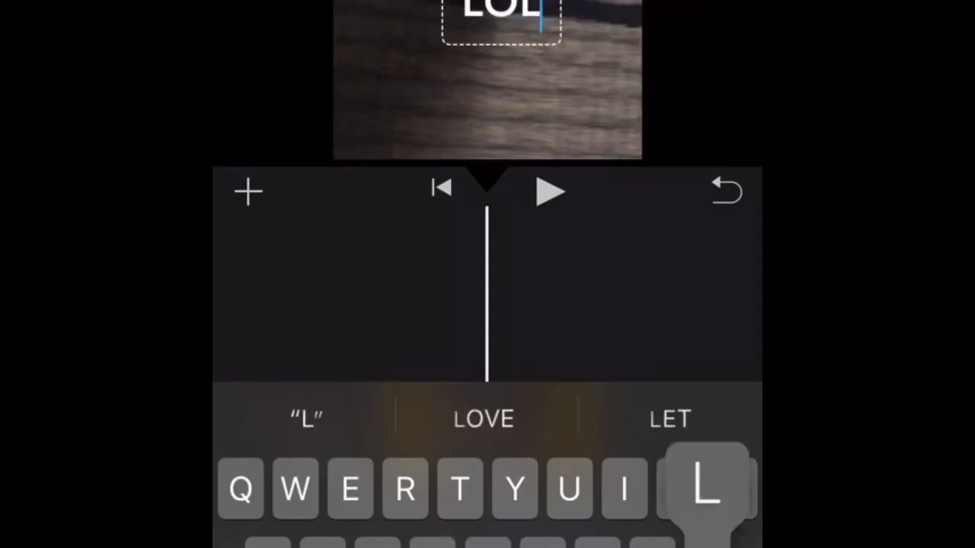
- Finish the LOL title over the clip and return to the home screen
left_click(550, 190)
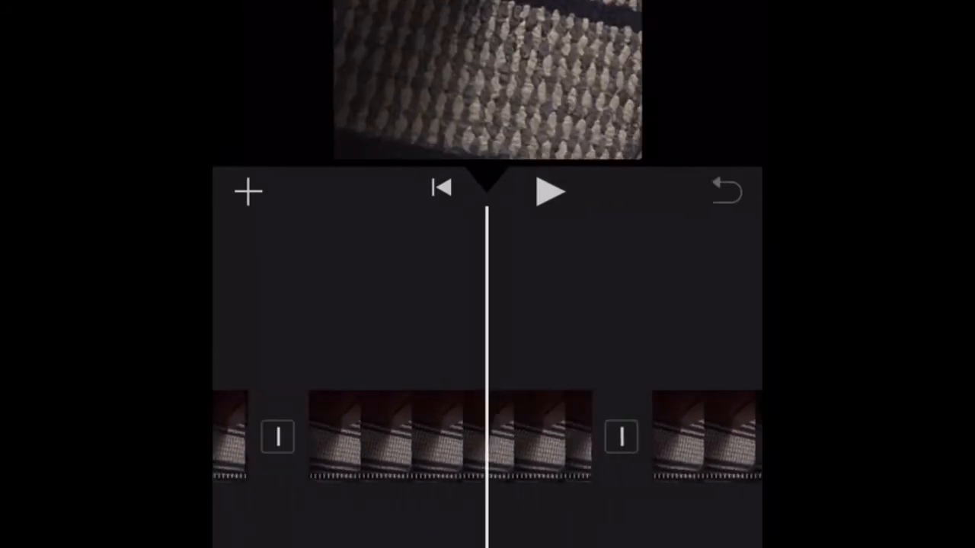
left_click(246, 192)
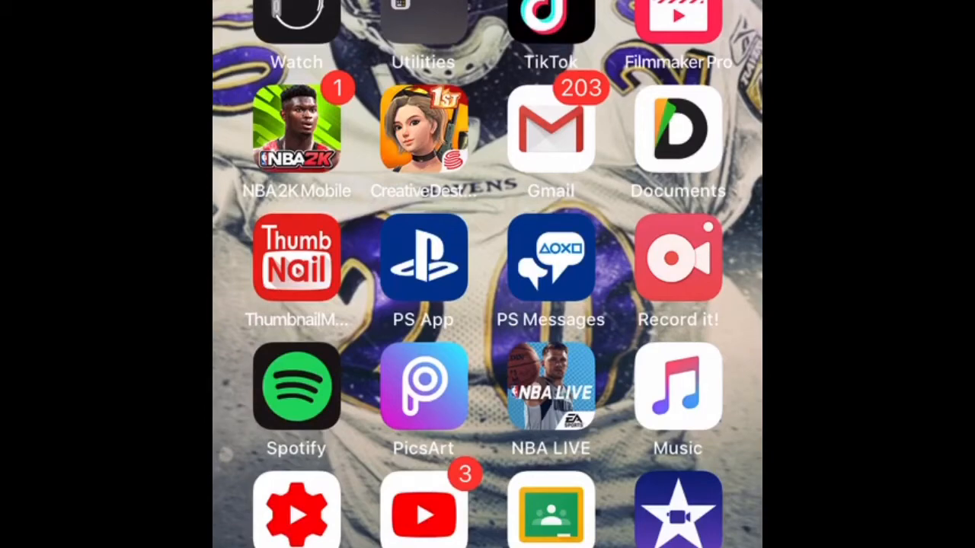
- Launch Spotify from the home screen
left_click(296, 387)
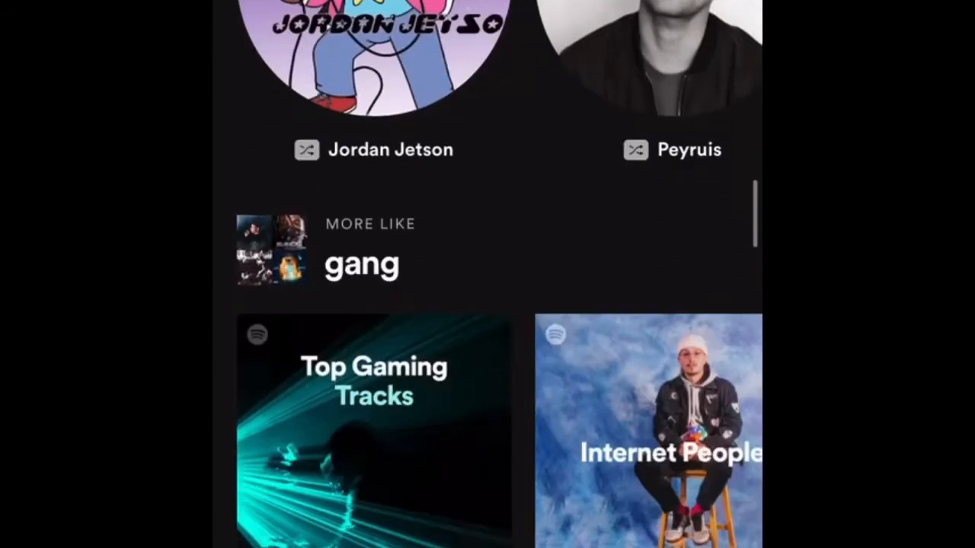
- Search Spotify for Otis McDonald's 'Not for Nothing' and browse the gang playlist
scroll("down", 3)
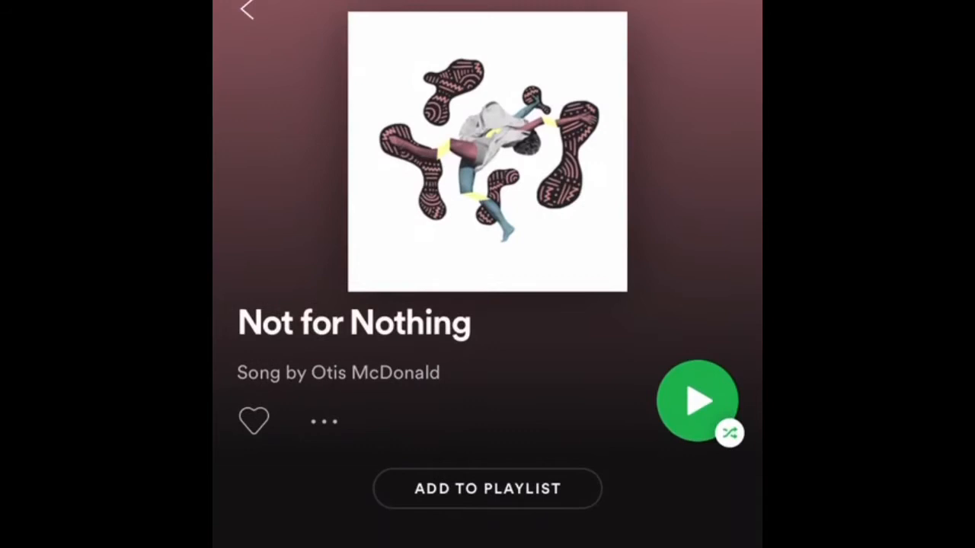
left_click(698, 402)
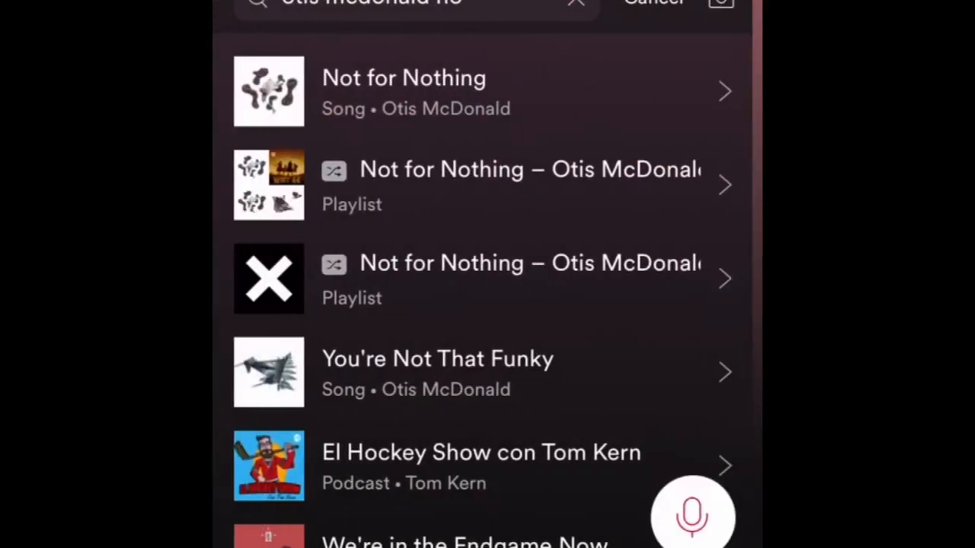
left_click(402, 91)
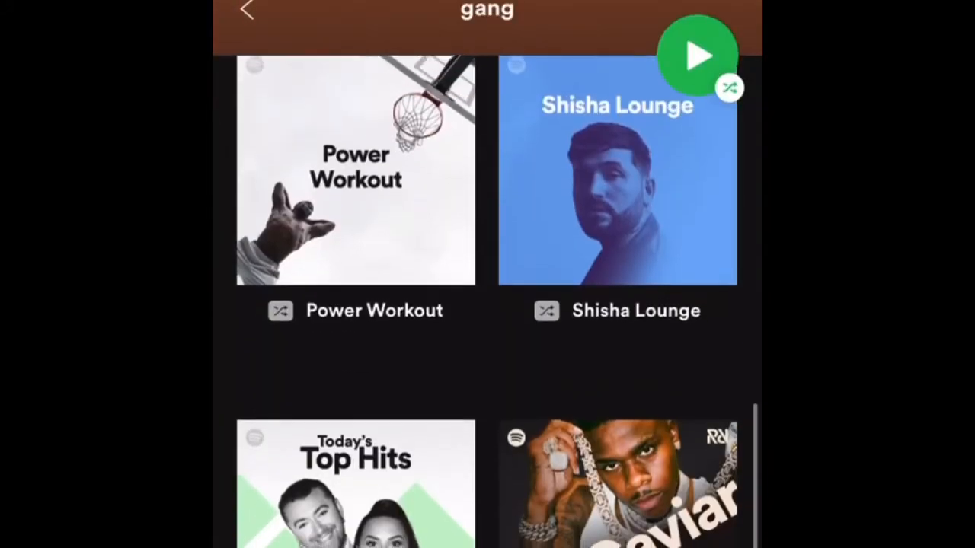
scroll("down", 3)
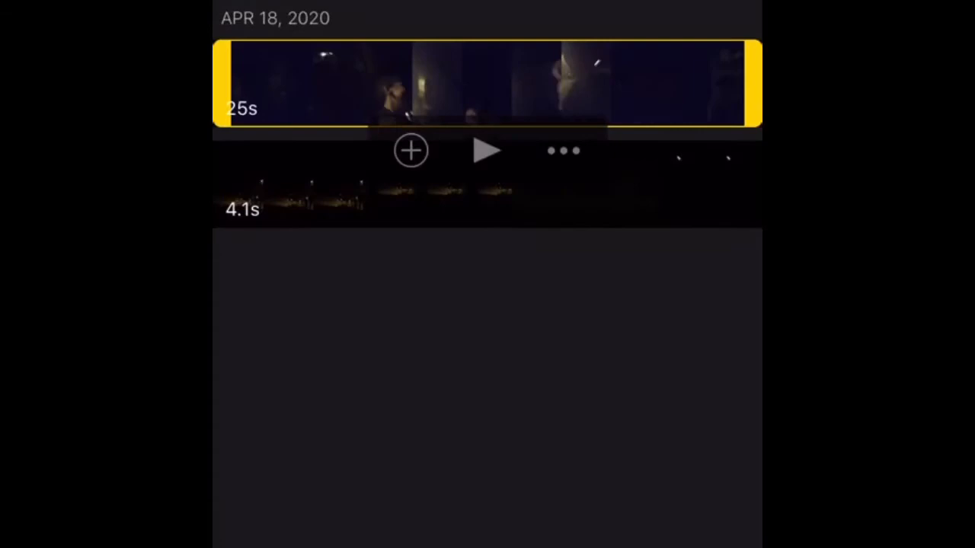
- Add the 25-second Apr 18, 2020 clip to the timeline and select the middle clip
left_click(412, 151)
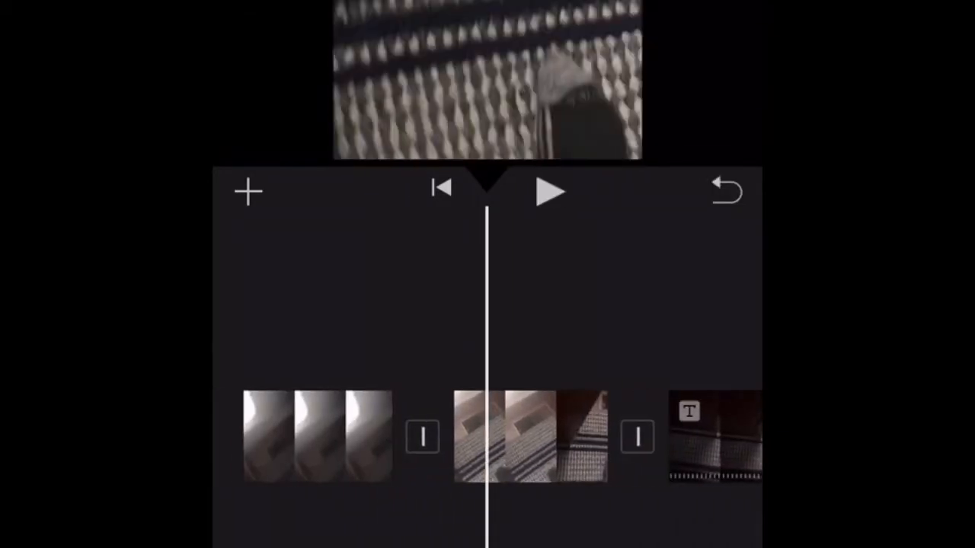
left_click(518, 448)
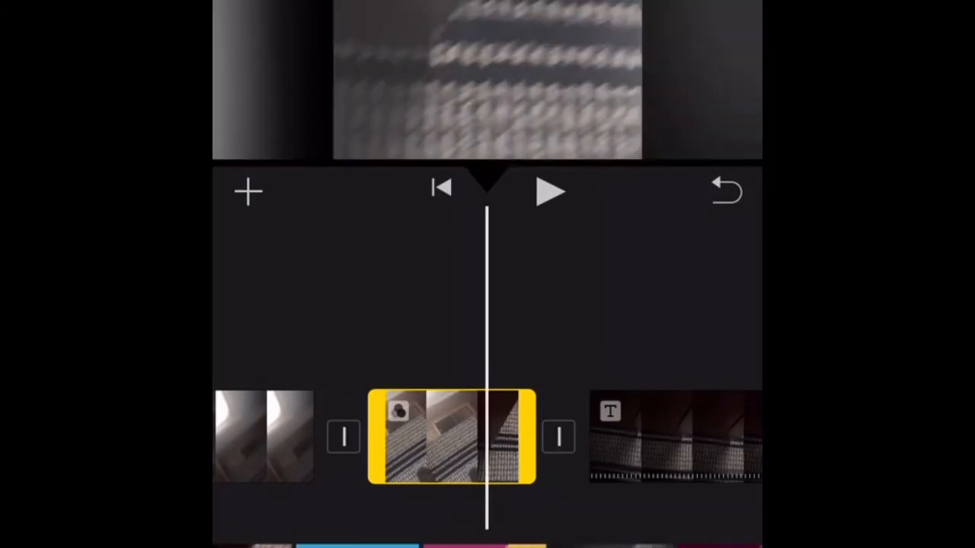
- Record the voiceover 'Recording 1', listen back to it and accept it
left_click(248, 192)
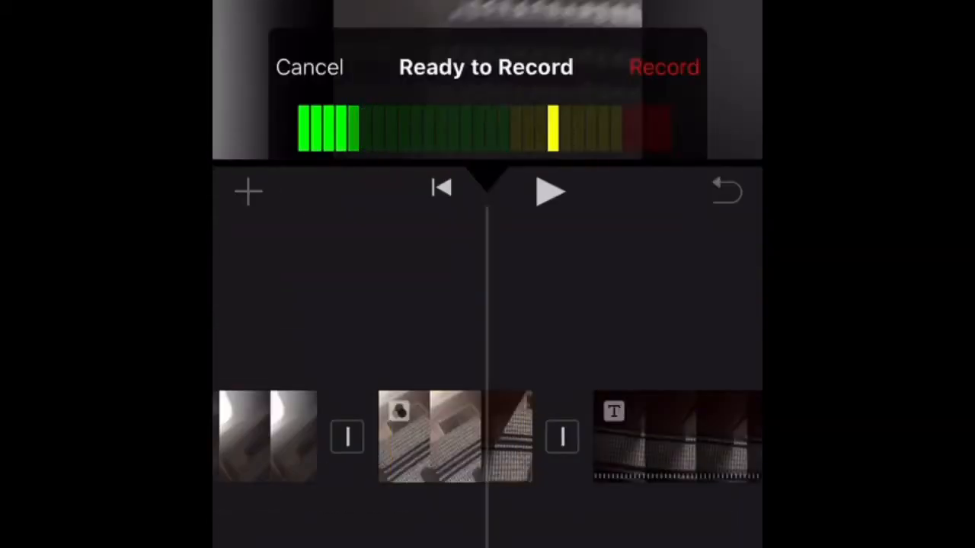
left_click(664, 67)
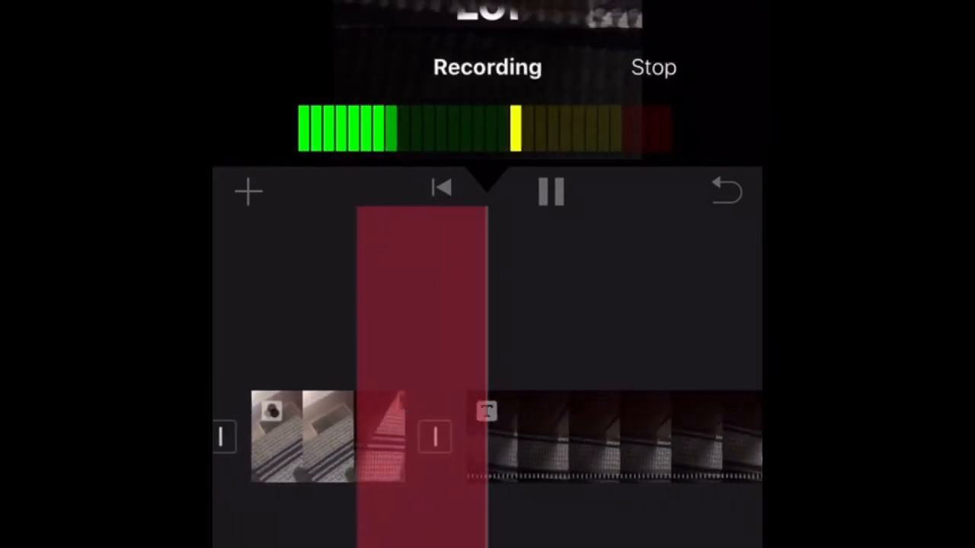
left_click(653, 67)
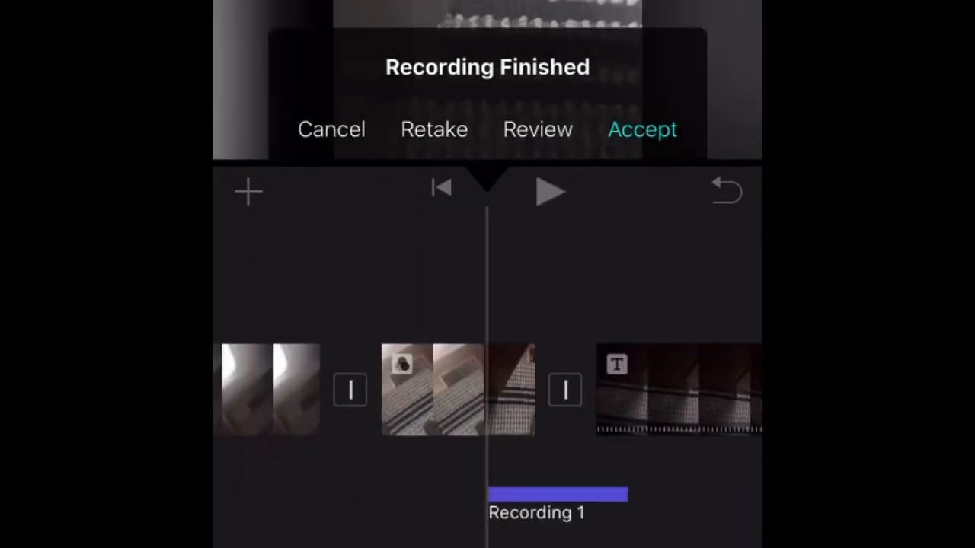
left_click(536, 128)
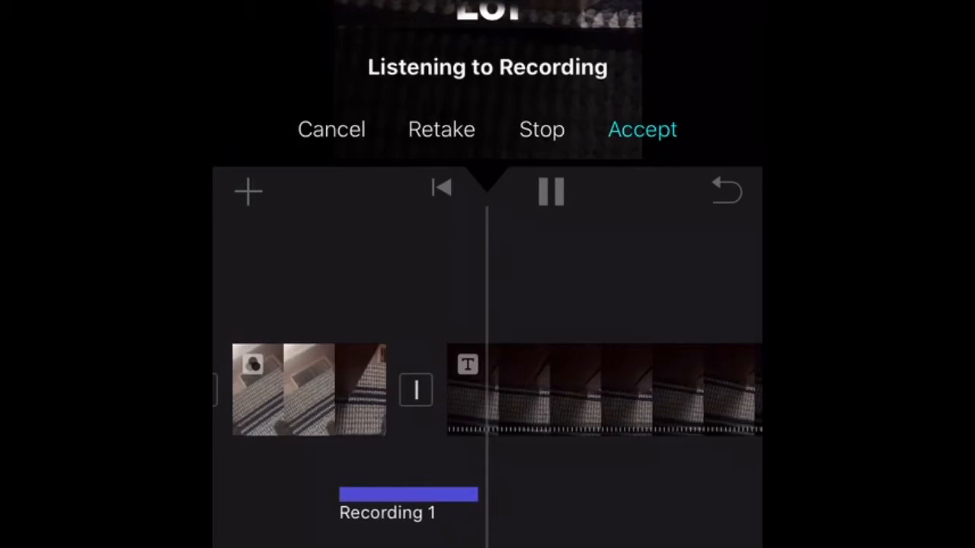
left_click(542, 129)
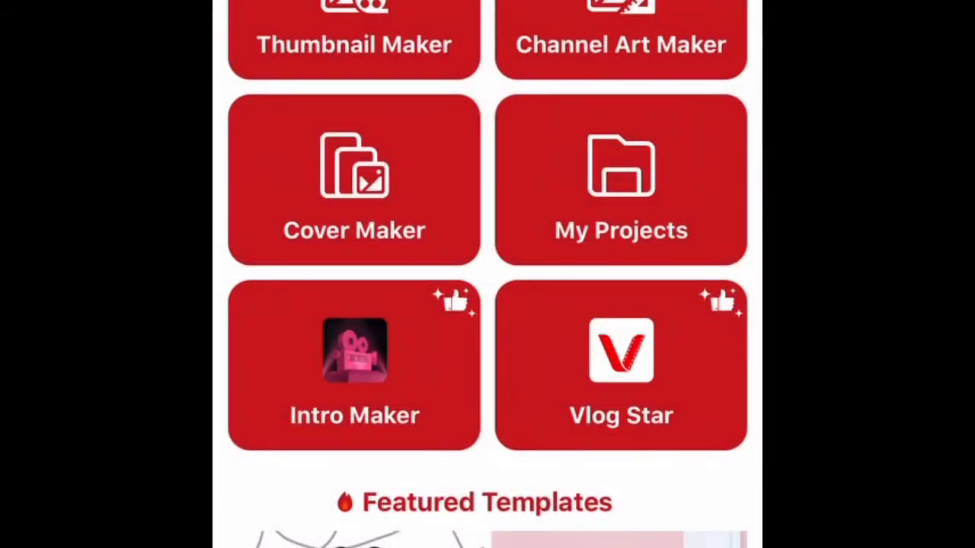
- Add the text 'Hi' over the photo with orange colour and orange outline
left_click(354, 43)
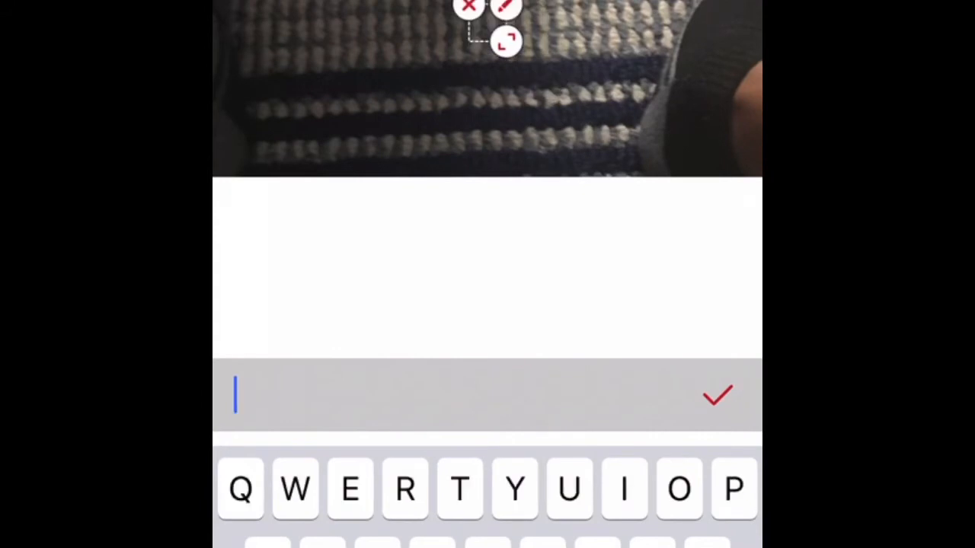
type("Hi")
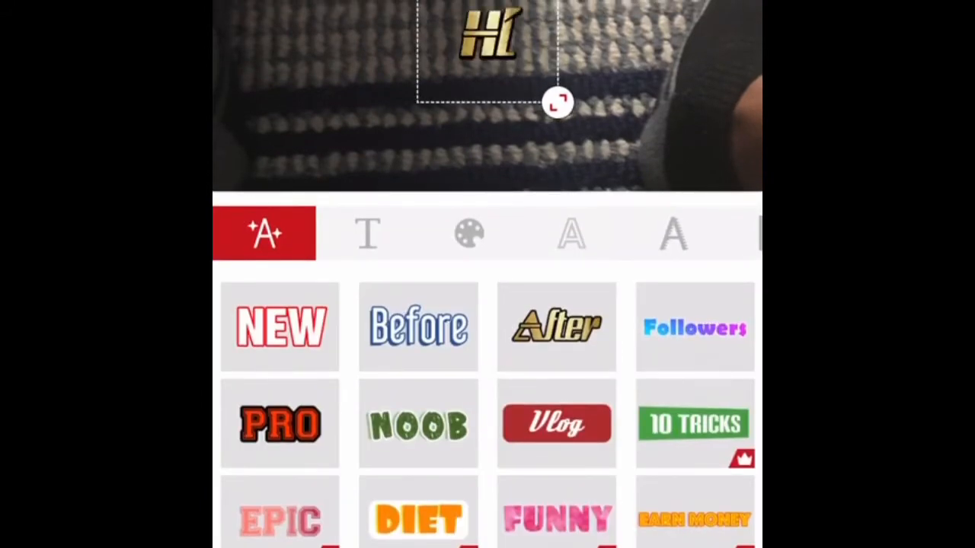
left_click(469, 235)
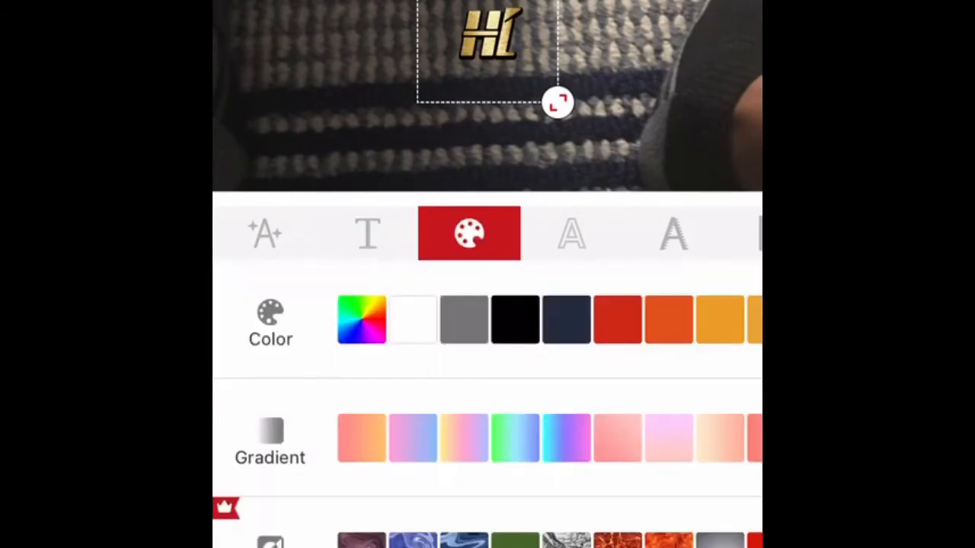
left_click(569, 234)
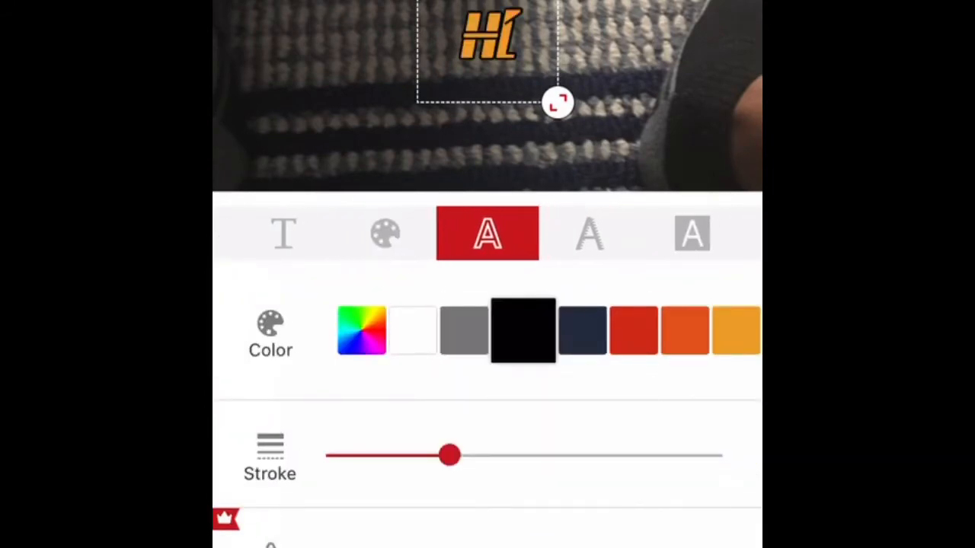
left_click(674, 344)
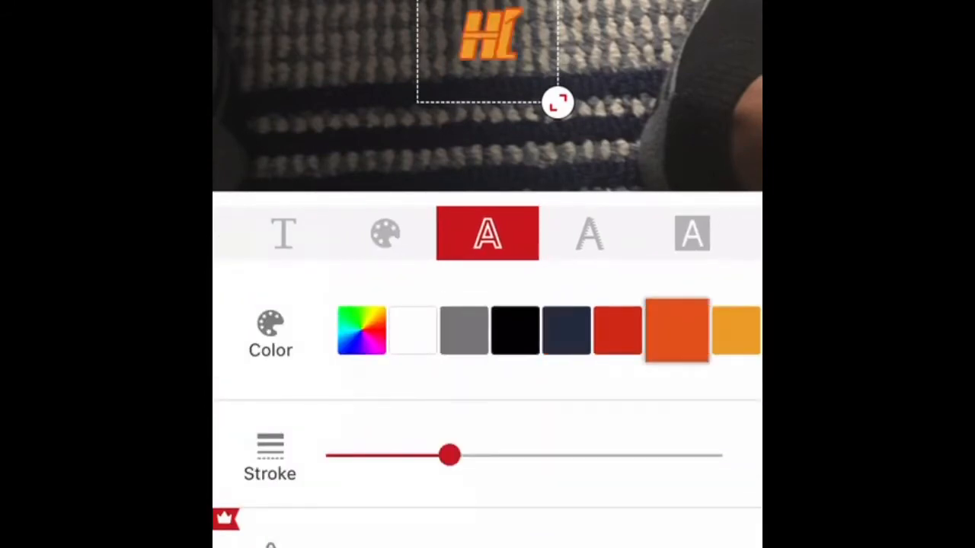
left_click_drag(451, 454, 594, 454)
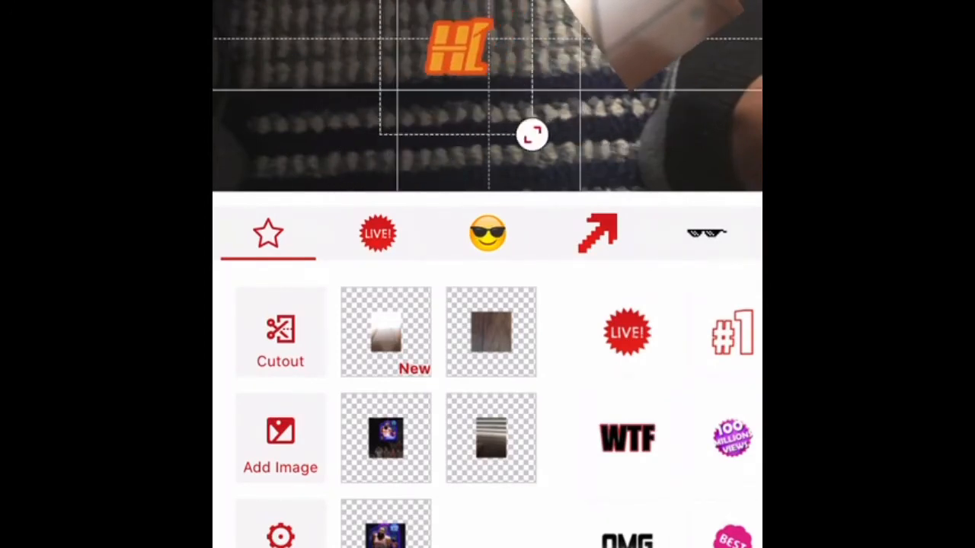
- Add the 4K badge sticker beside the HI text and browse into premium stickers
left_click(378, 233)
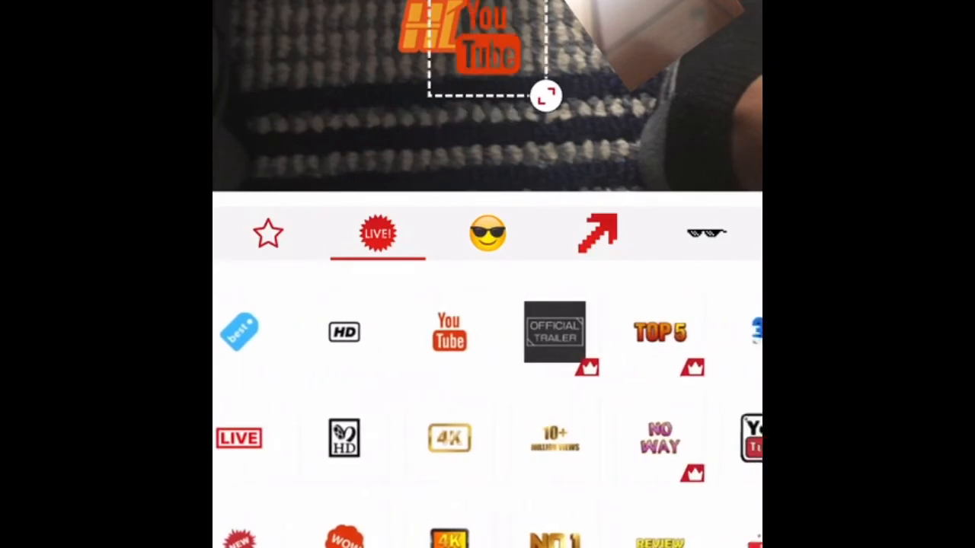
left_click(448, 439)
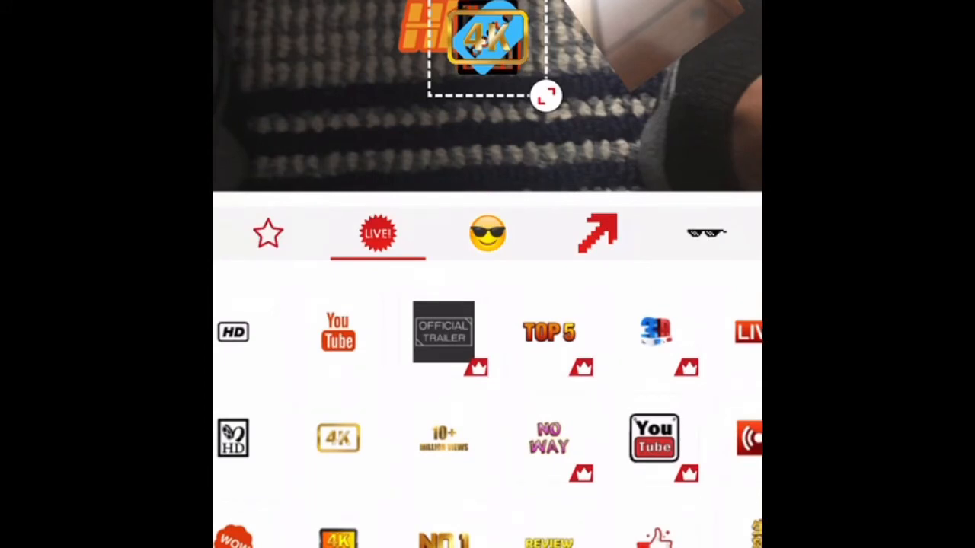
scroll("left", 3)
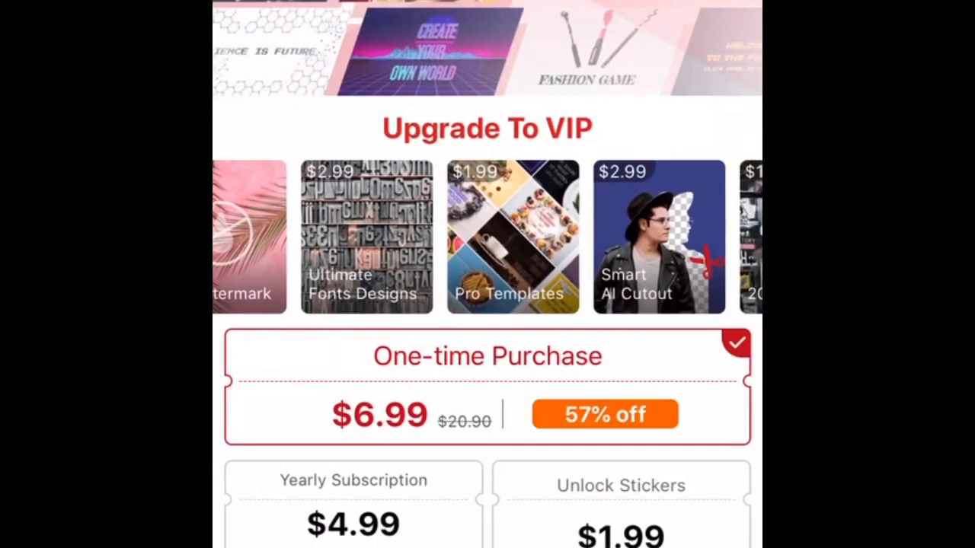
- Browse more stickers and shapes, then finish the thumbnail to reach save/share
scroll("left", 3)
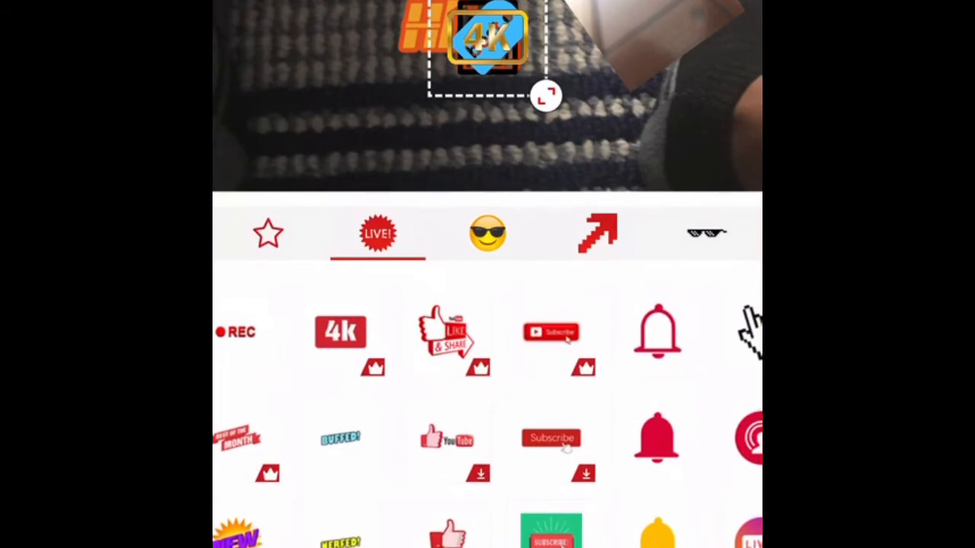
left_click(488, 233)
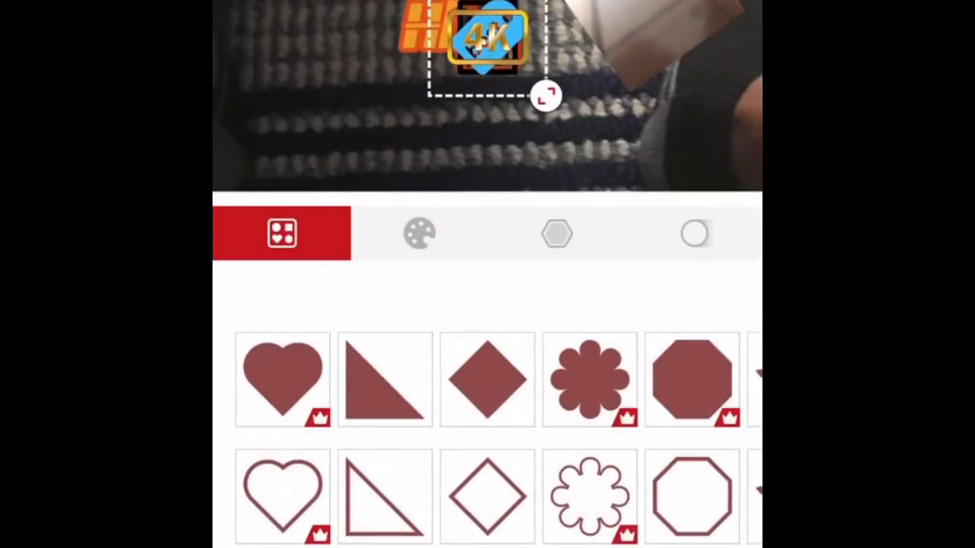
left_click(419, 233)
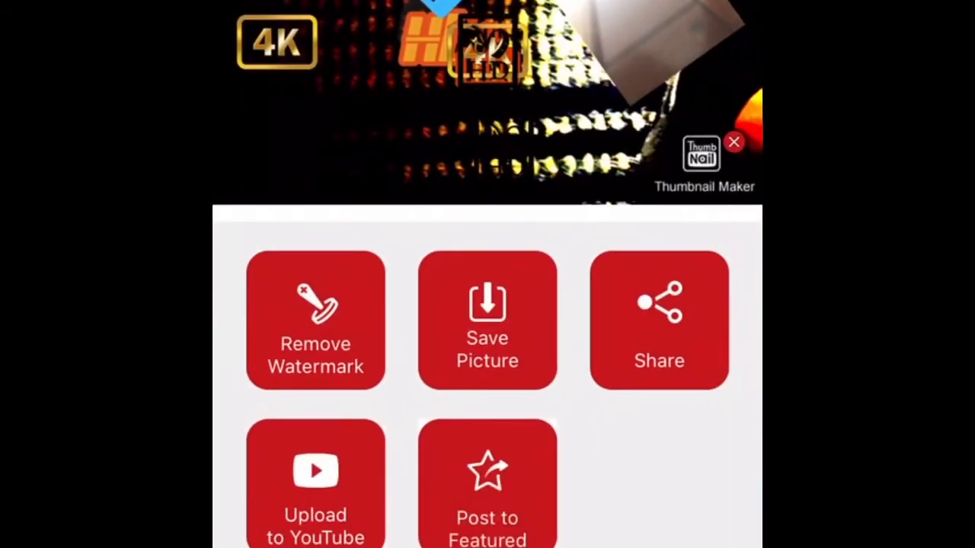
- Send the 22-second thumbnail project to YouTube's upload form
left_click(313, 320)
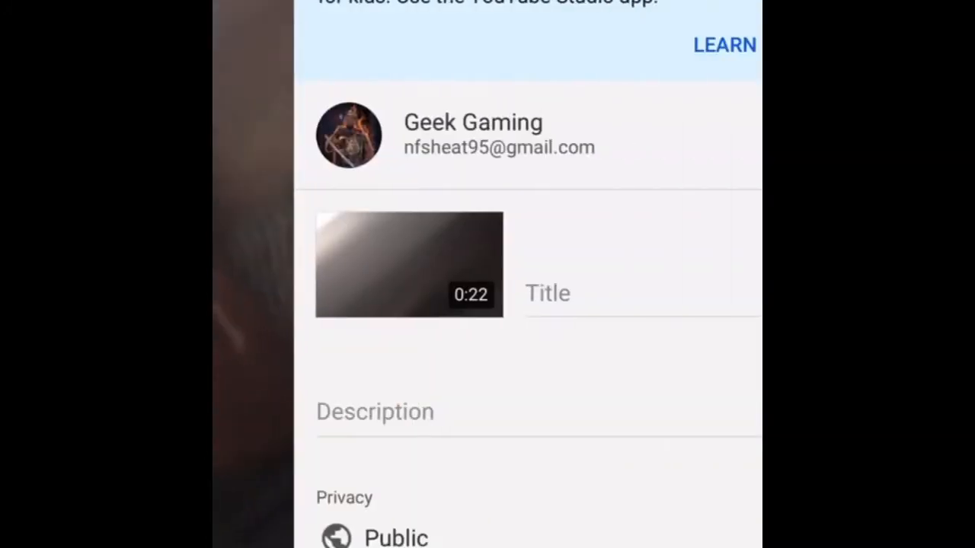
- Enter 'Jjeek' and review the dashboard's Analytics and Latest video performance
type("Jjeek")
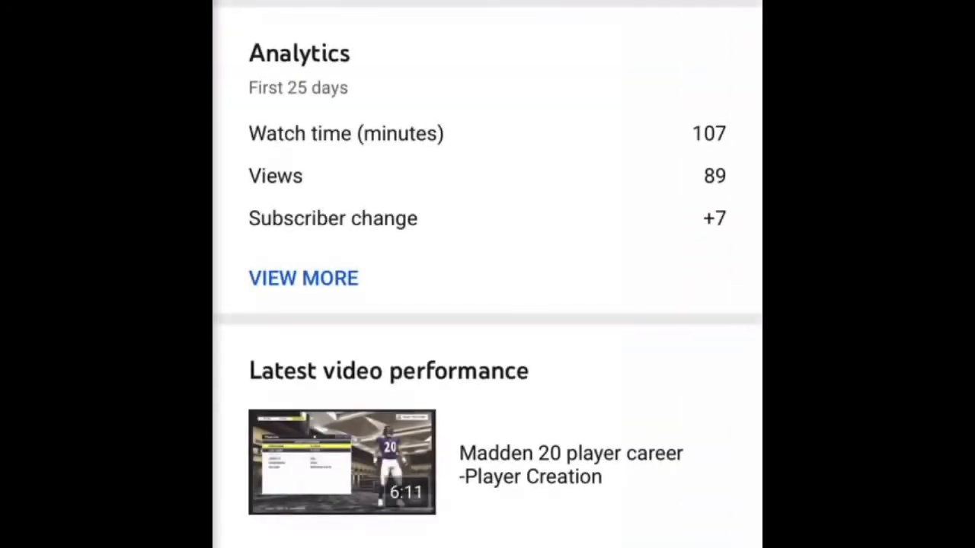
scroll("down", 3)
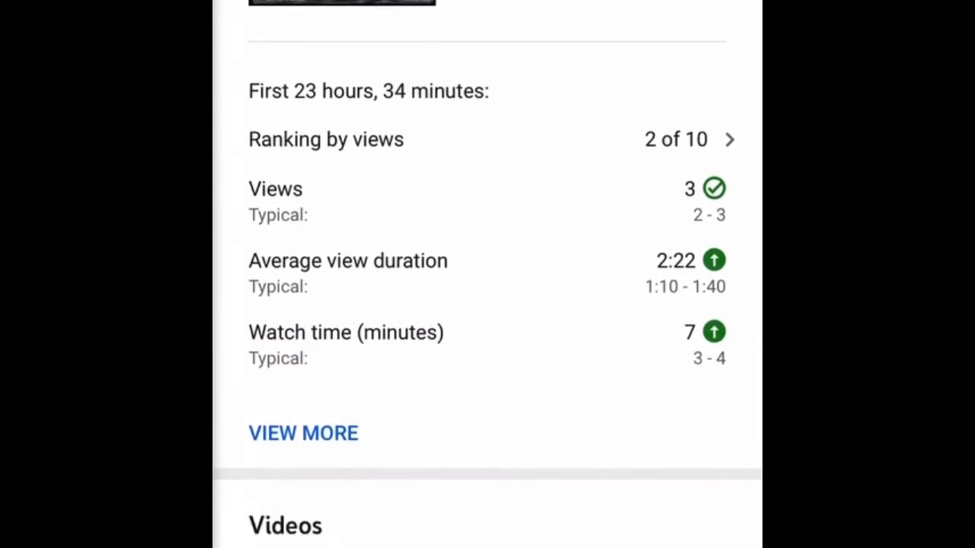